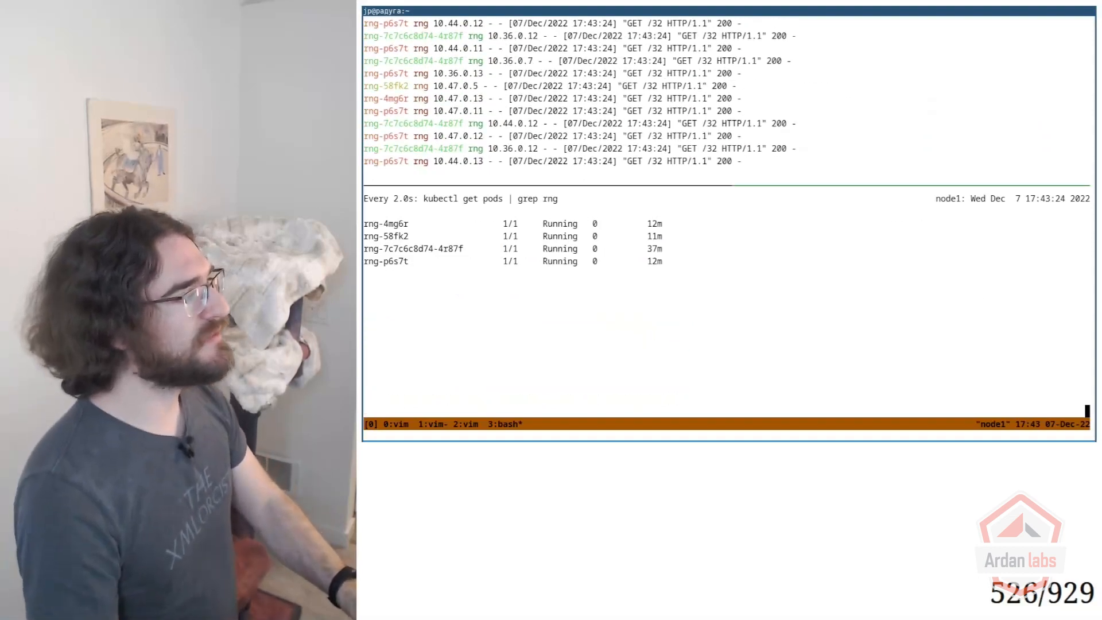
# - Stop the rng logs and start 'watch -n 0.3 kubectl get deploy,rs,pods --selector app=worker'
pyautogui.press('Ctrl+c')
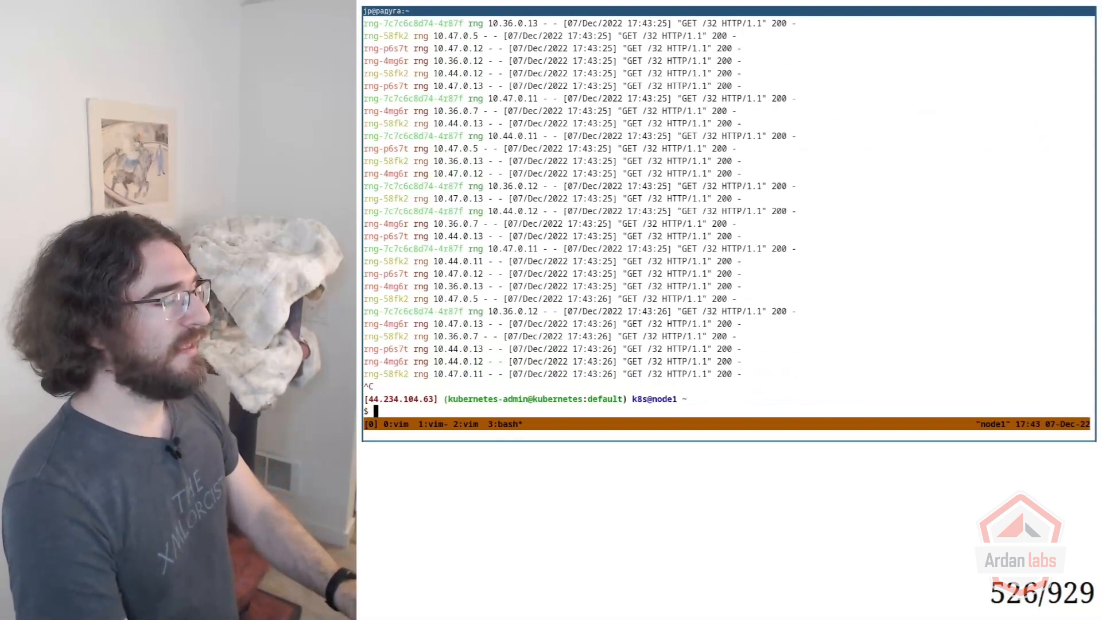
pyautogui.write('kubectl')
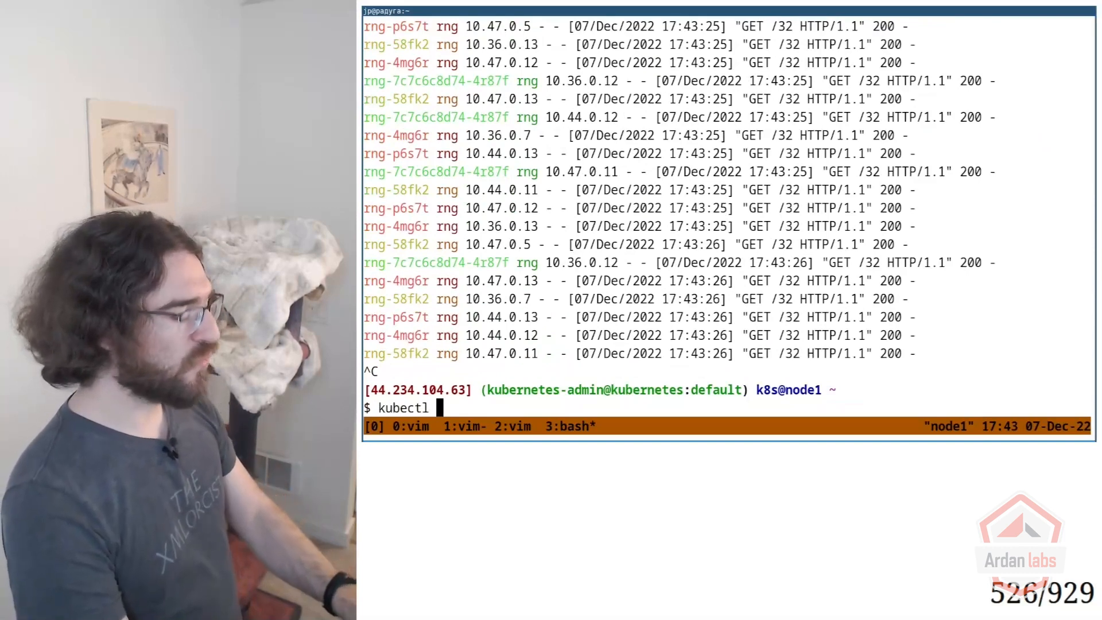
pyautogui.write('watch')
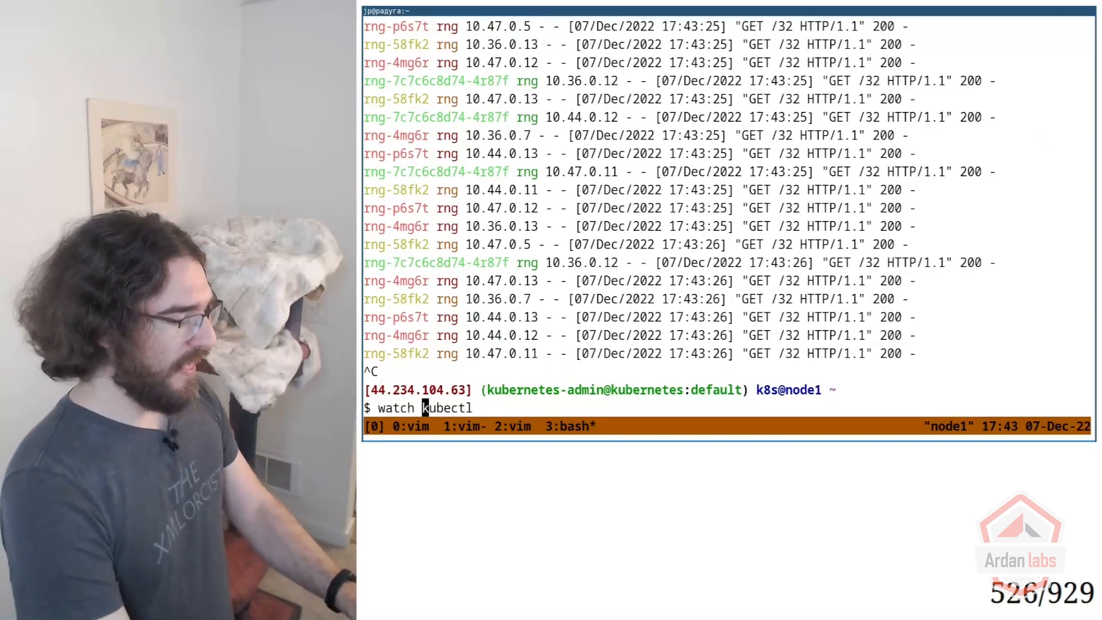
pyautogui.write('-n')
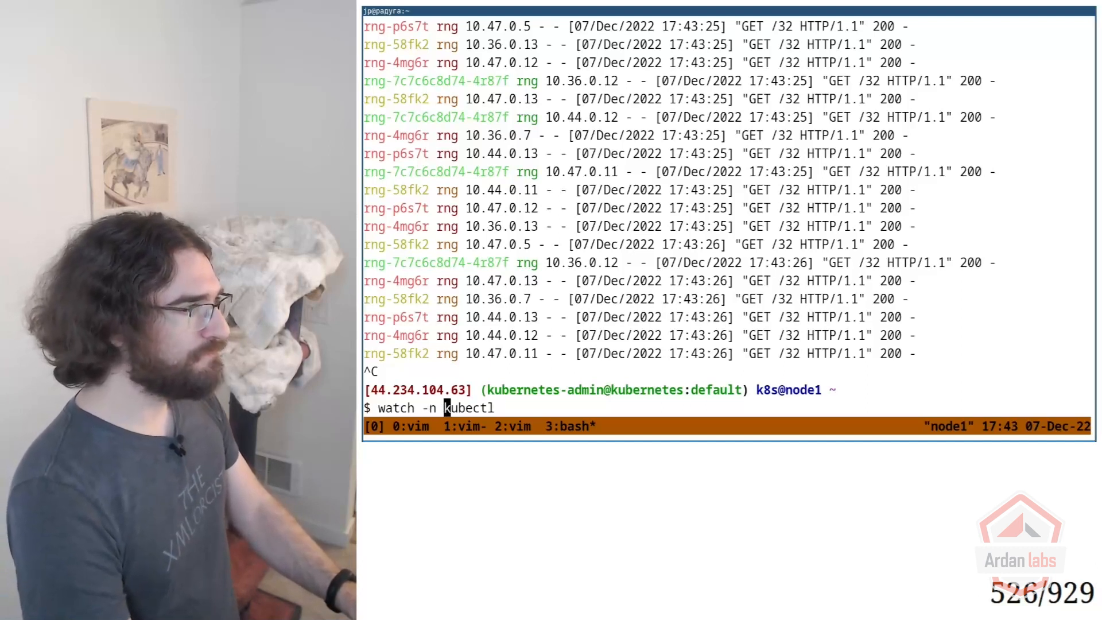
pyautogui.write('0.3 kubectl g')
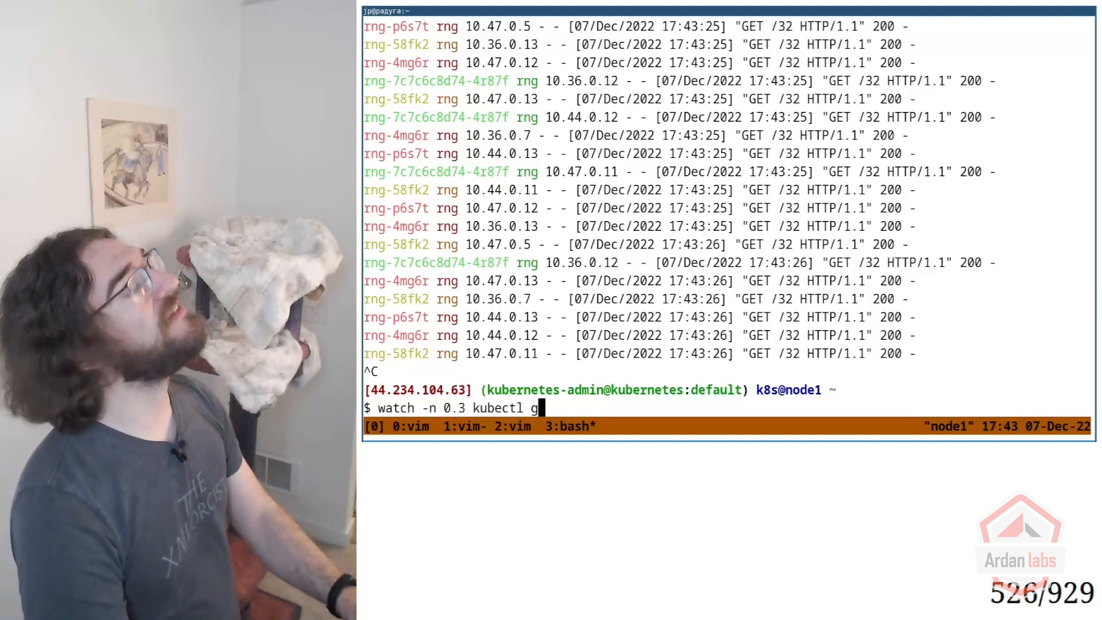
pyautogui.write('et')
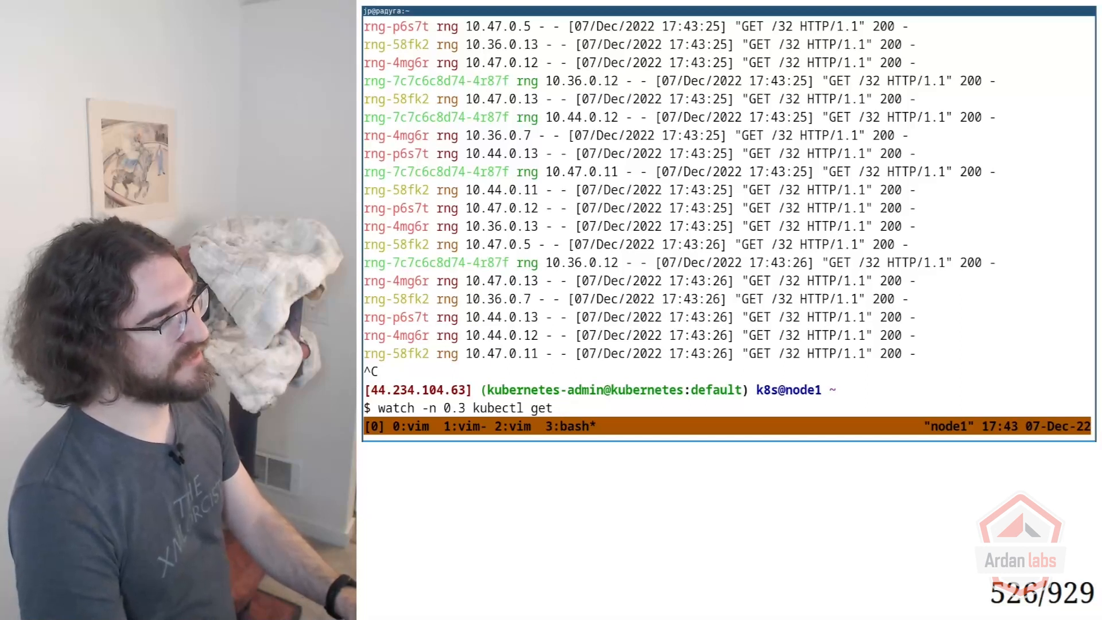
pyautogui.write('deploy')
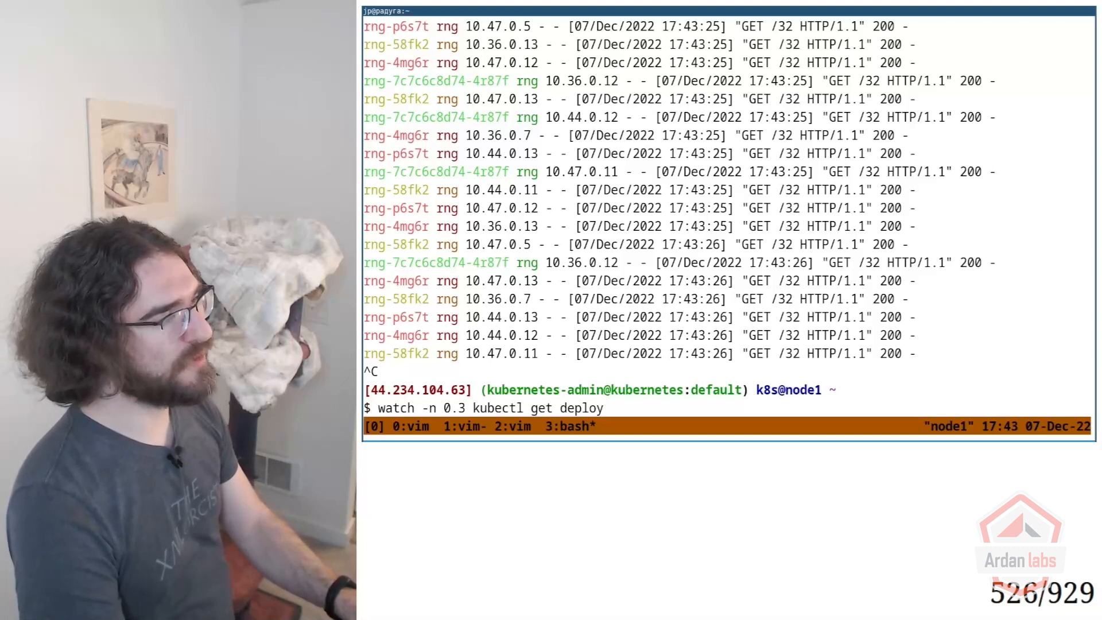
pyautogui.write(',rs')
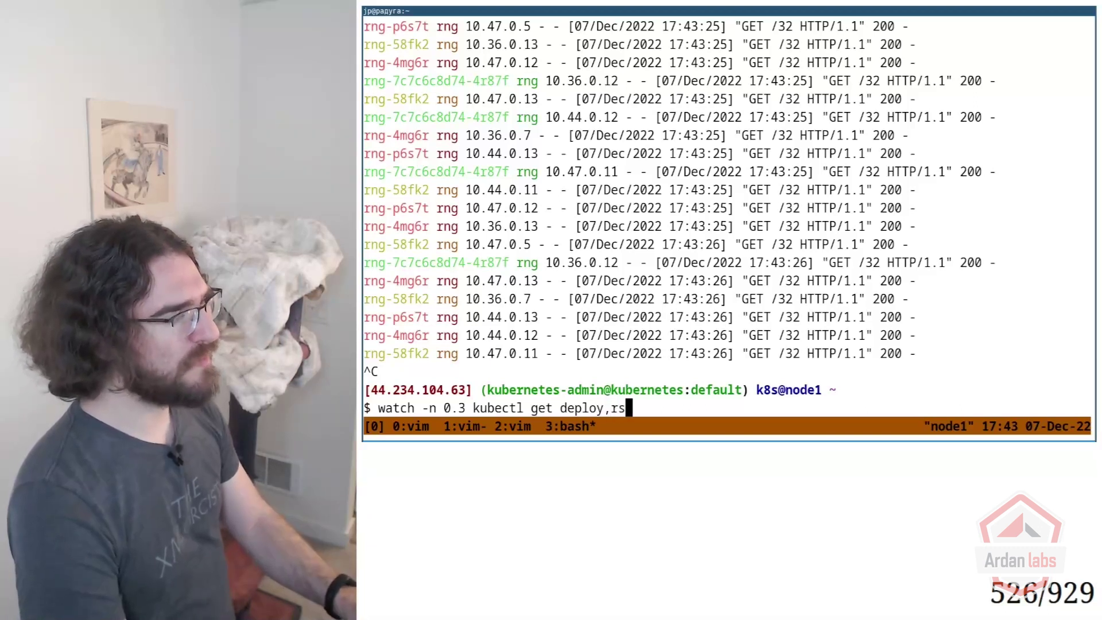
pyautogui.write('pods')
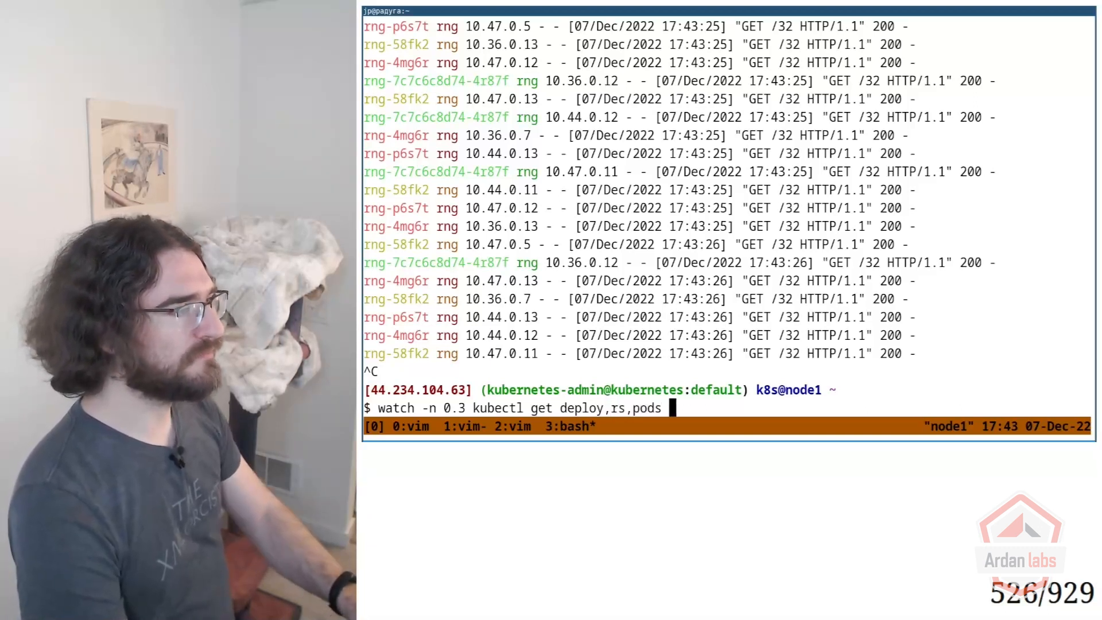
pyautogui.write('--selector app=wo')
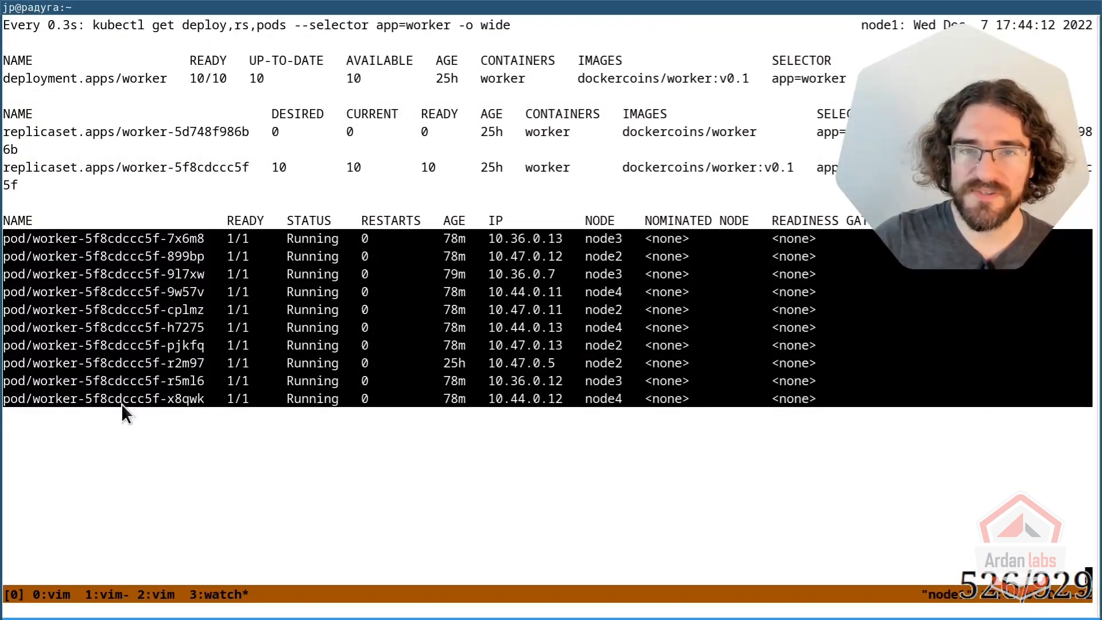
pyautogui.moveTo(193, 156)
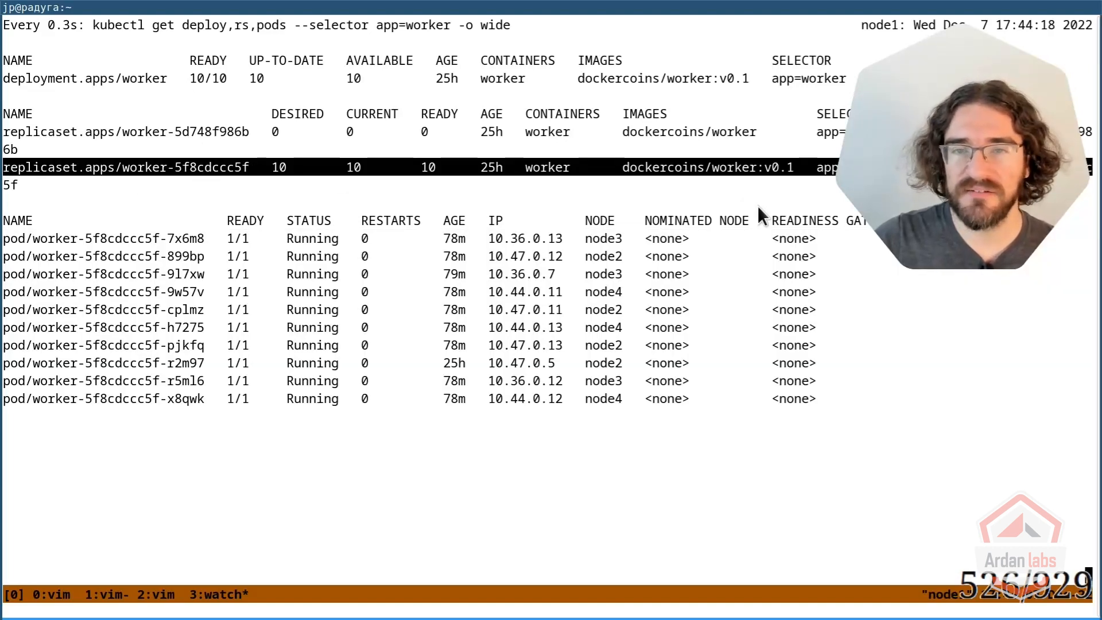
pyautogui.moveTo(752, 182)
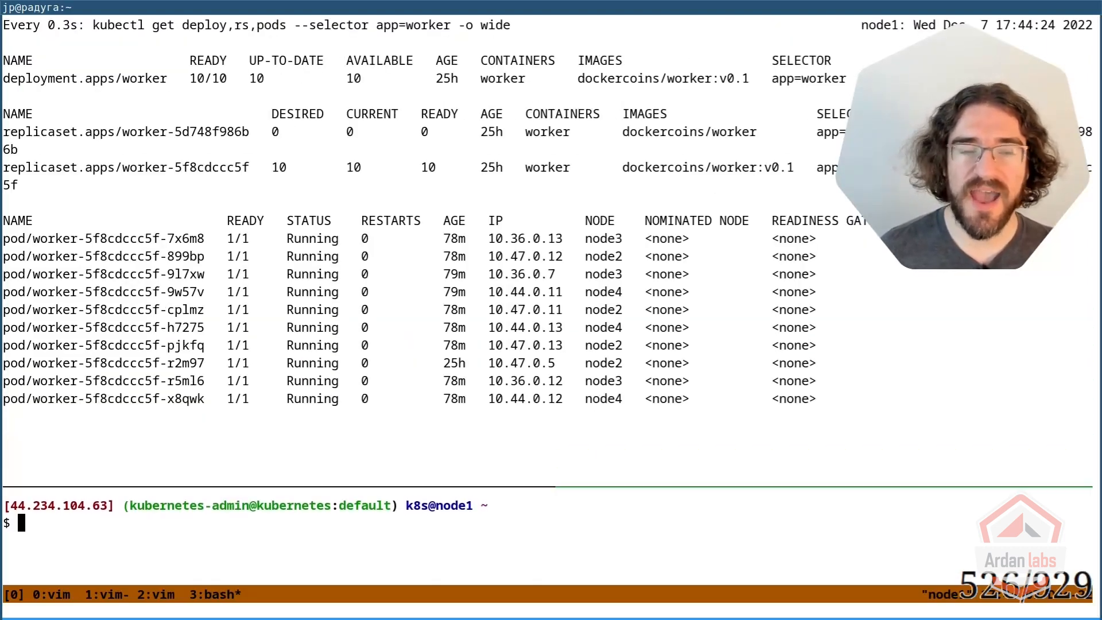
pyautogui.moveTo(752, 133)
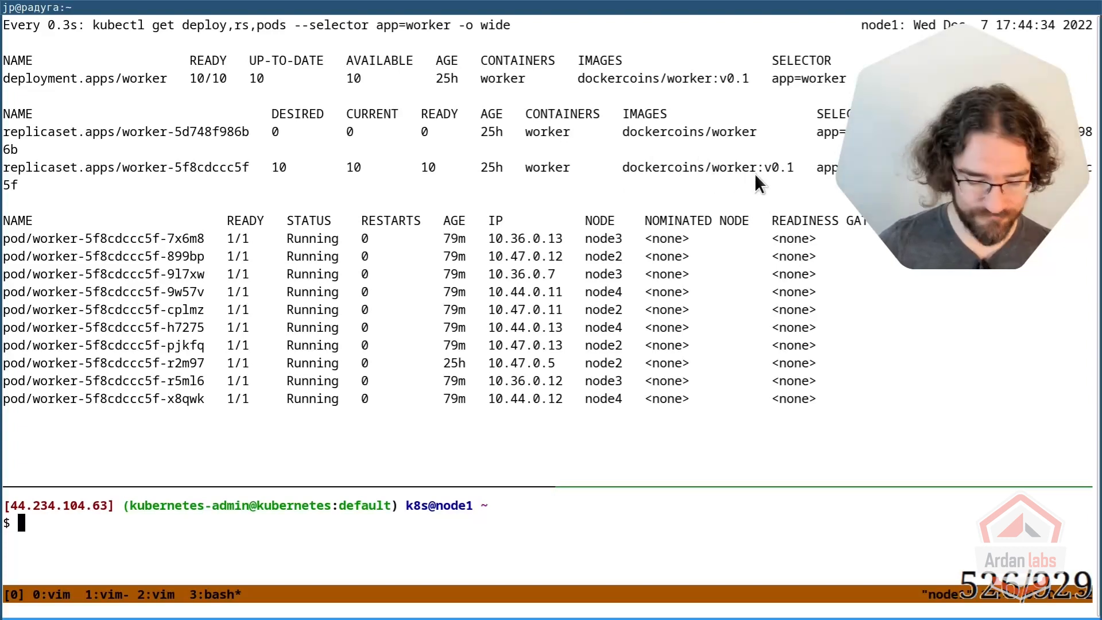
# - Run 'kubectl edit deployment worker' to open the worker deployment for editing
pyautogui.write('kubectl edit')
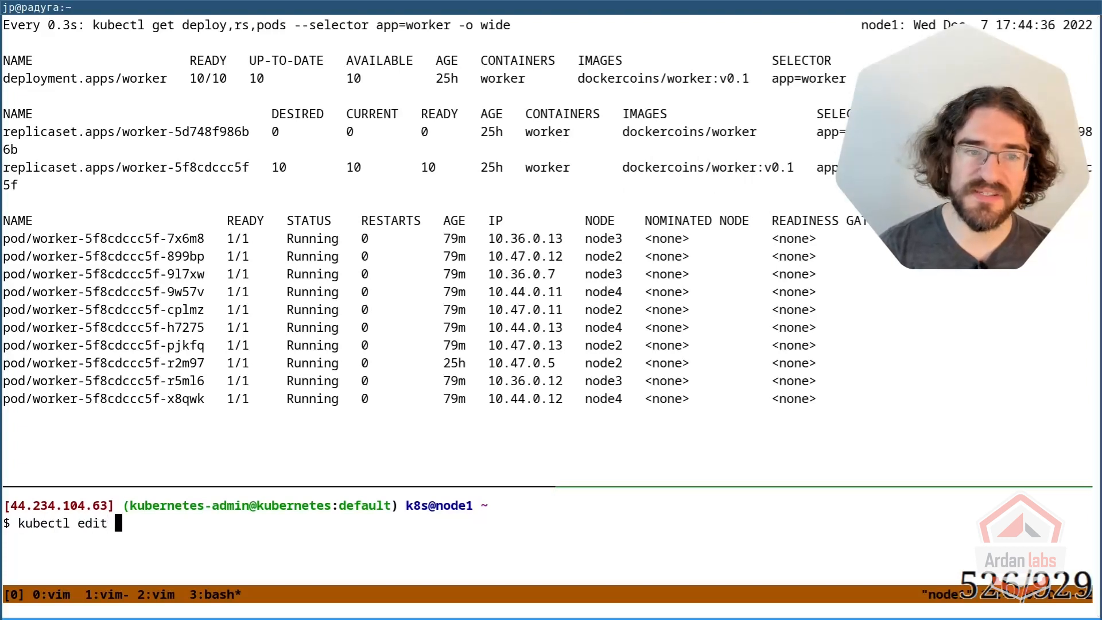
pyautogui.write('deployment worker')
pyautogui.write(':x')
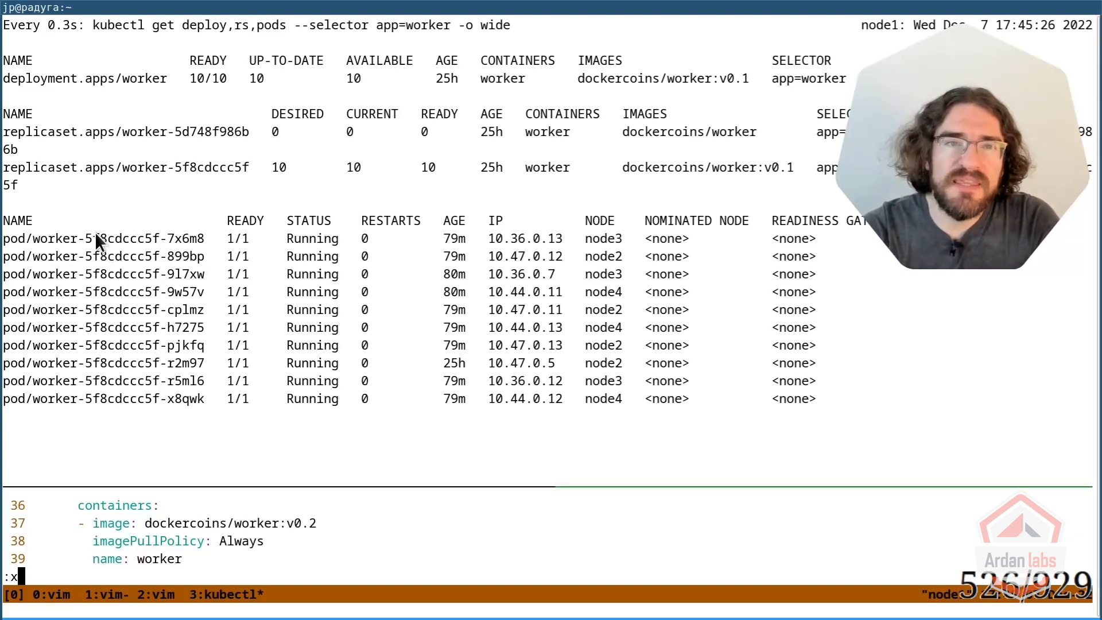
pyautogui.moveTo(91, 306)
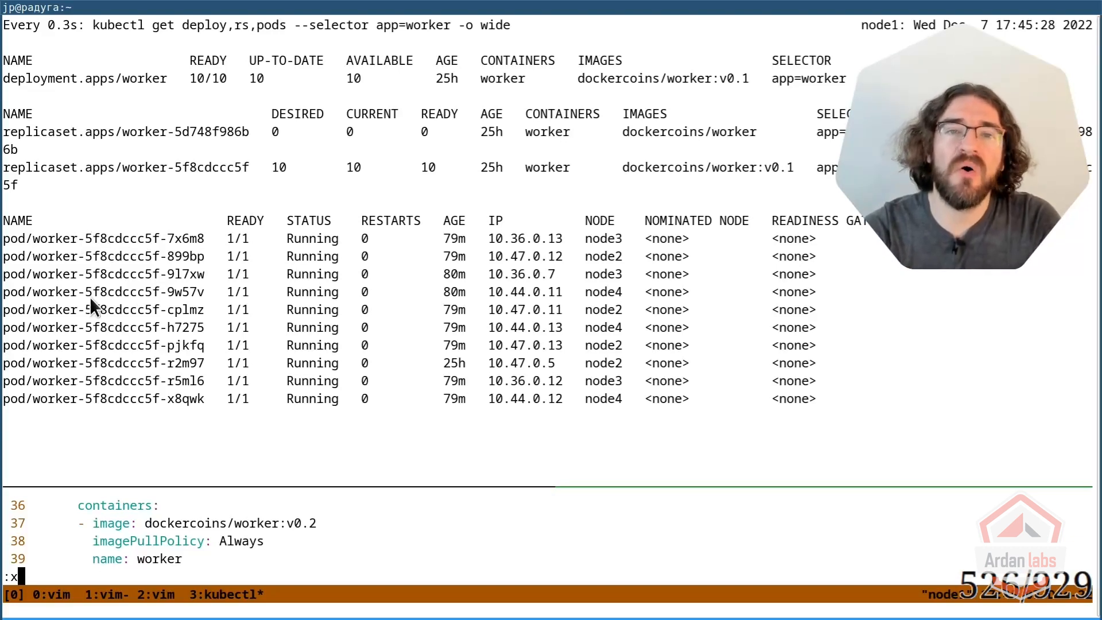
pyautogui.moveTo(88, 423)
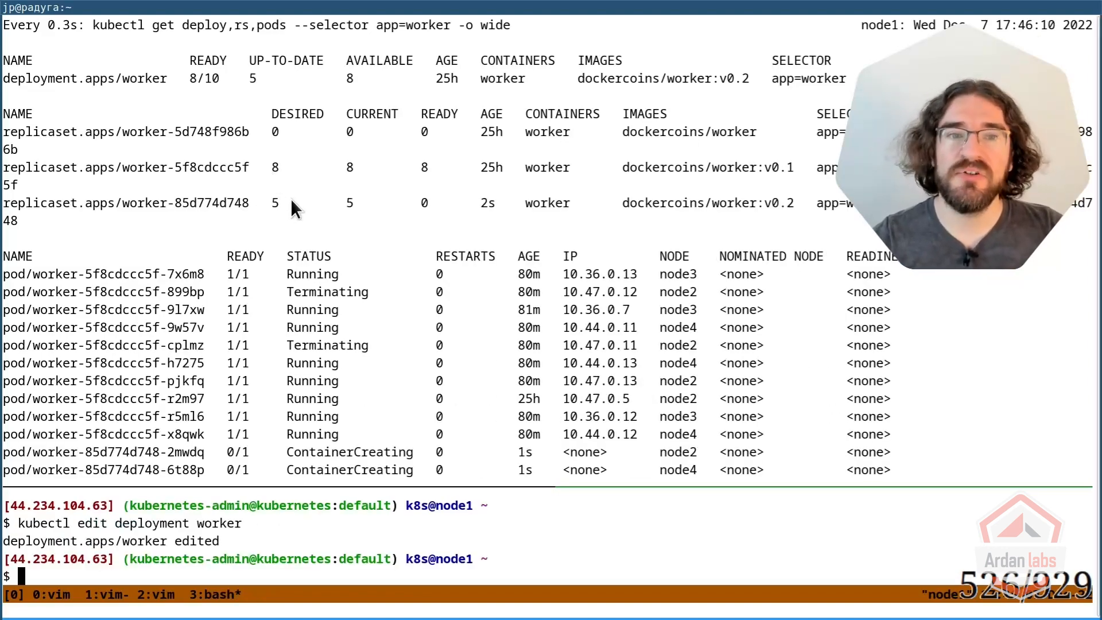
pyautogui.moveTo(364, 234)
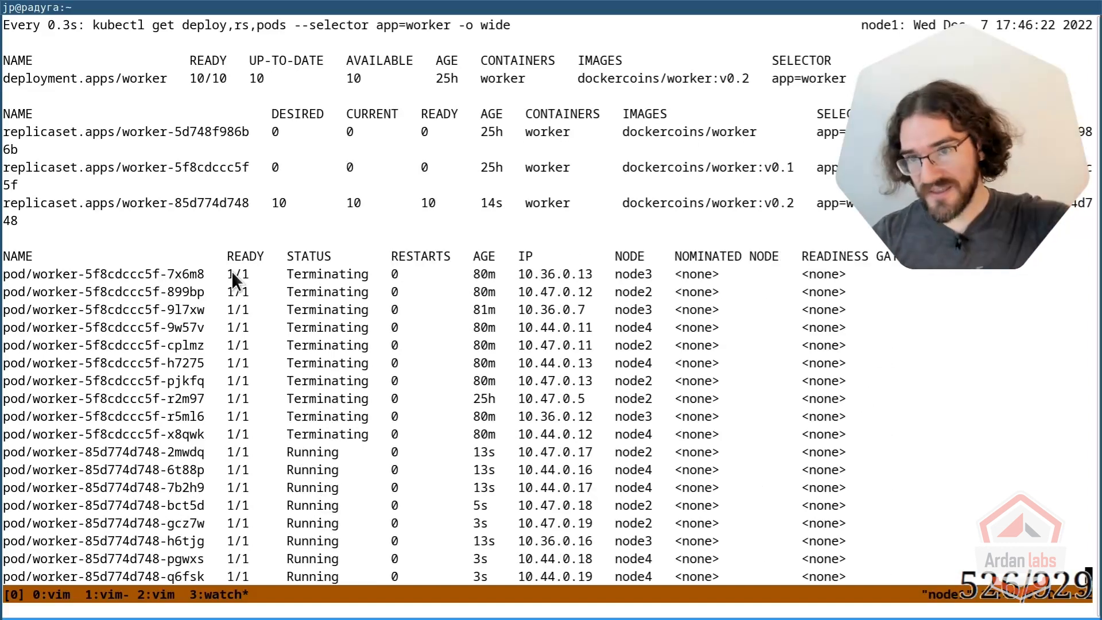
pyautogui.moveTo(355, 155)
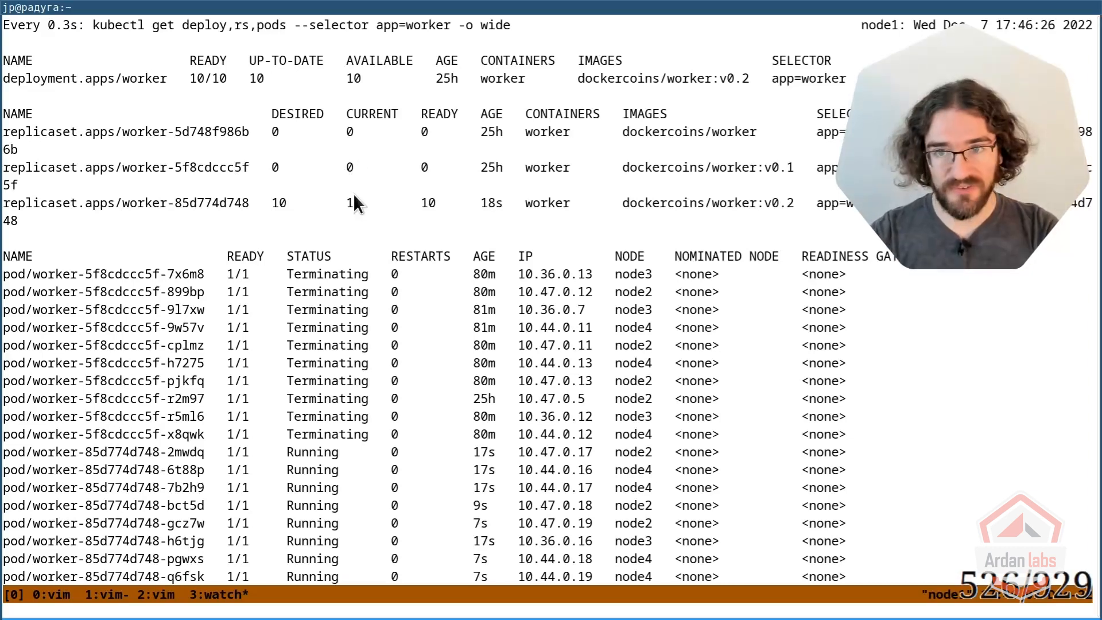
pyautogui.moveTo(363, 483)
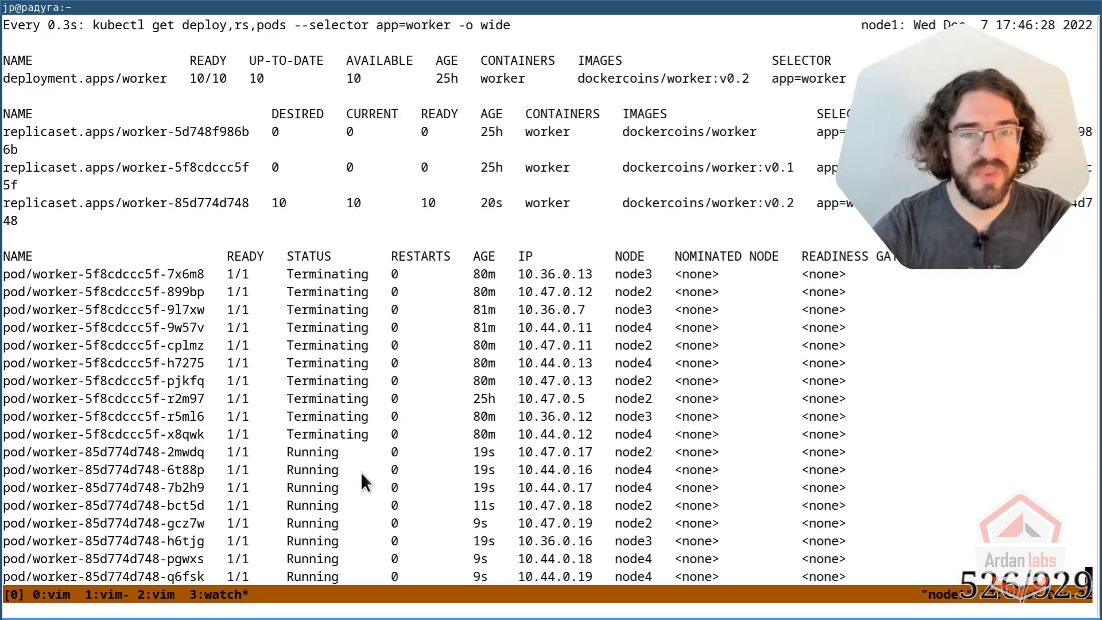
pyautogui.moveTo(324, 475)
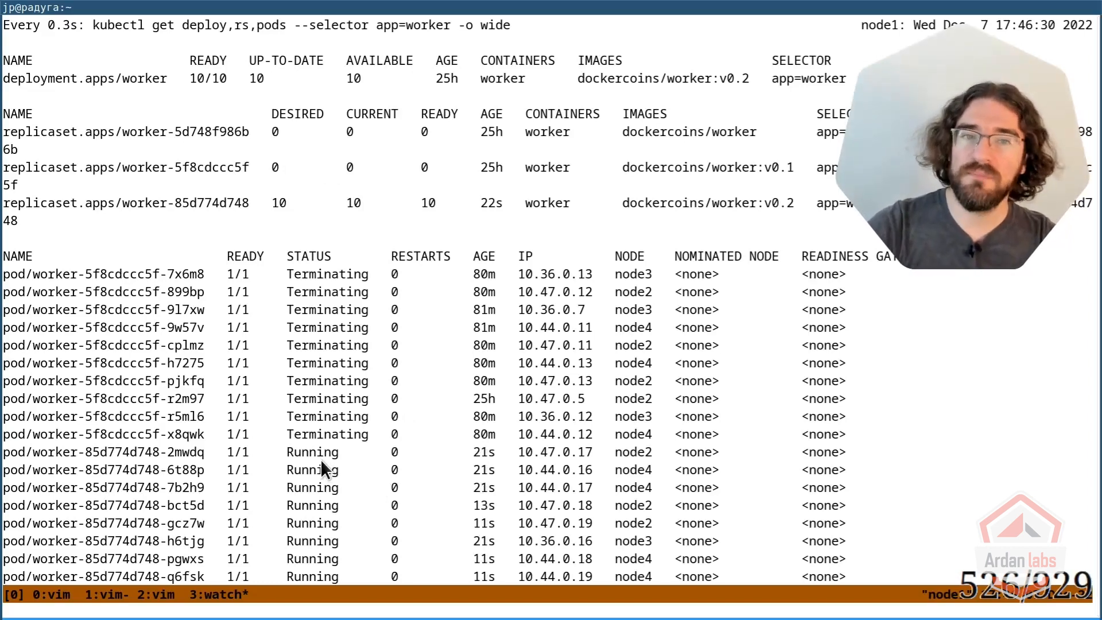
pyautogui.moveTo(462, 227)
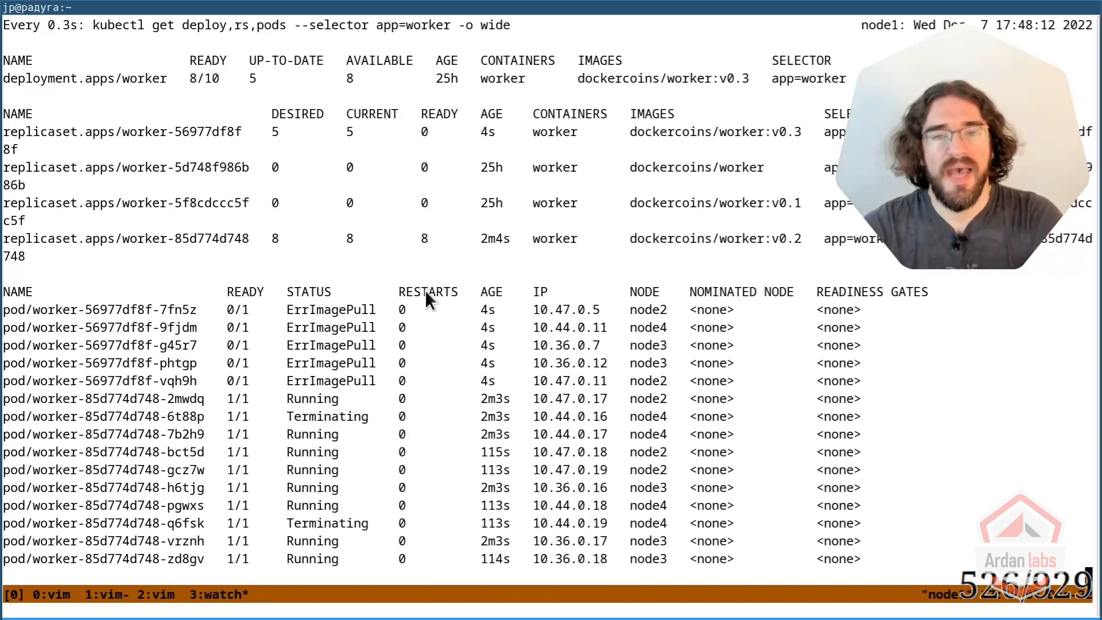
pyautogui.moveTo(710, 154)
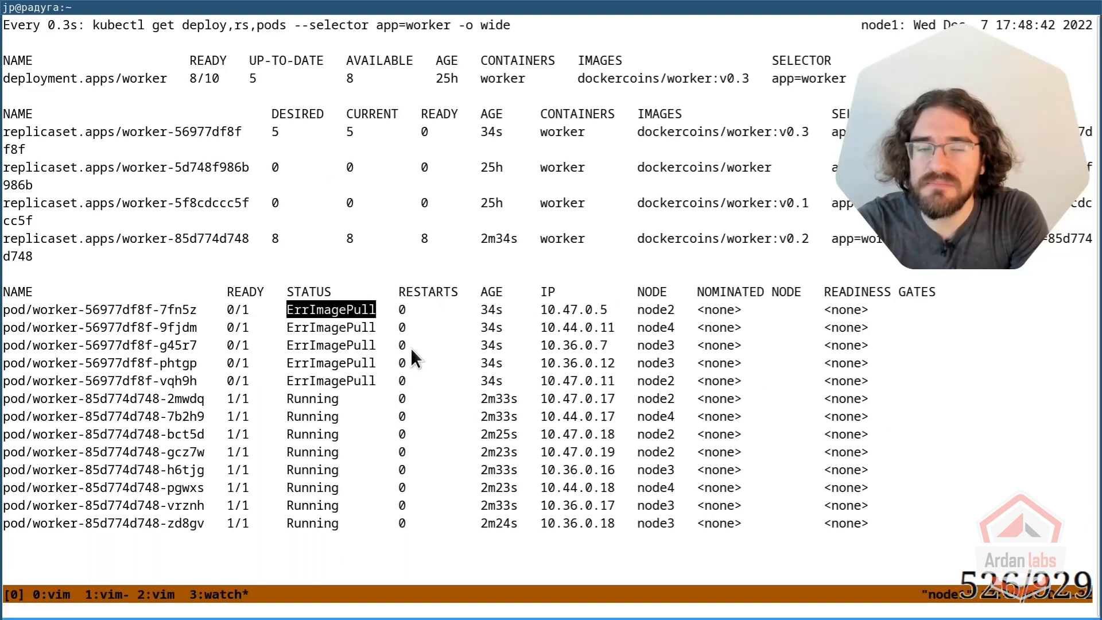
pyautogui.moveTo(352, 117)
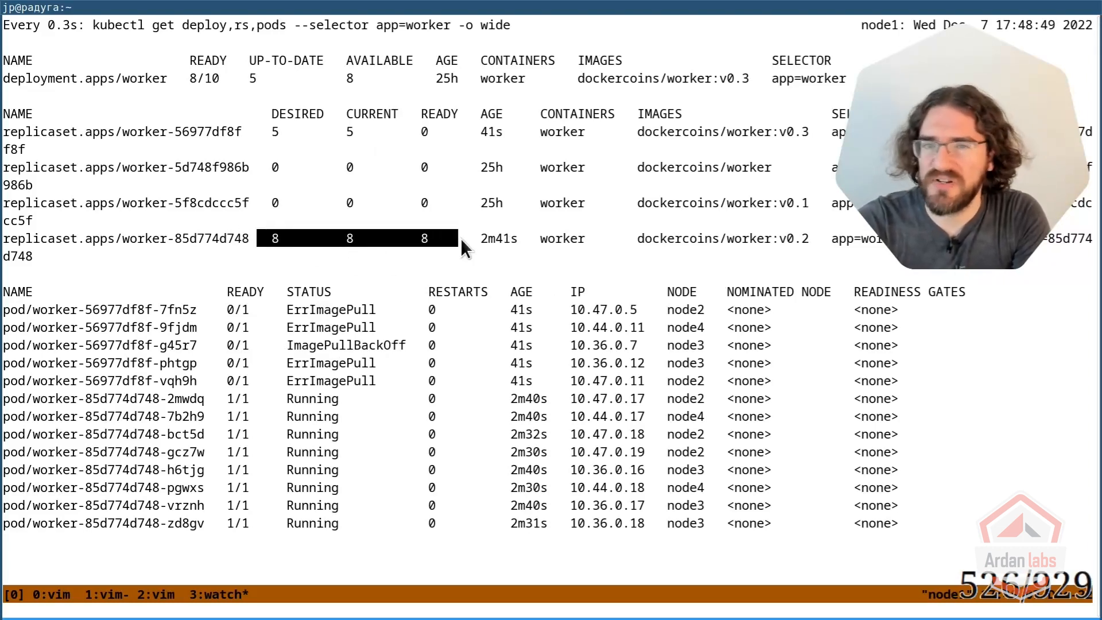
pyautogui.moveTo(446, 184)
pyautogui.write('kubectl')
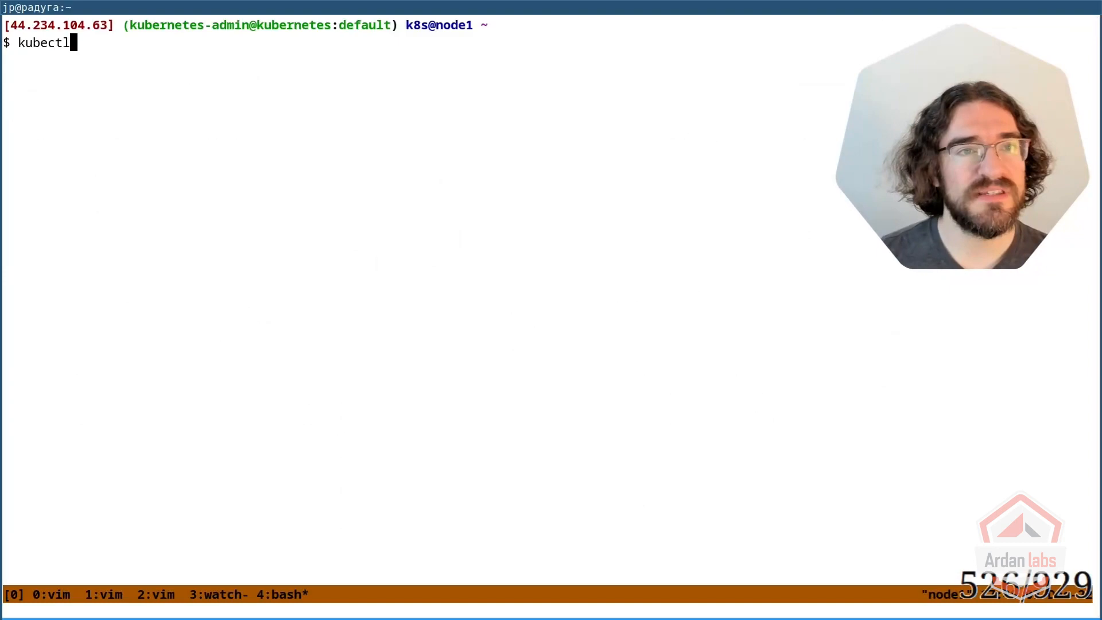
# - Confirm the command in the fresh shell window on node1
pyautogui.press('Return')
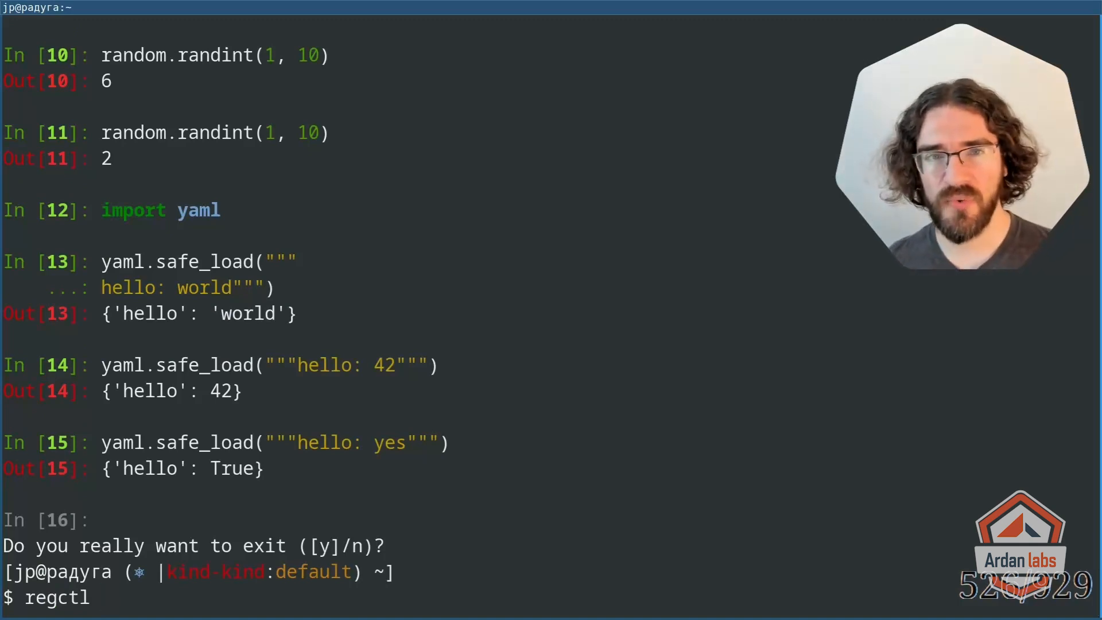
# - Run 'regctl tag list dockercoins/worker' to see the worker image tags in the registry
pyautogui.write('tag li')
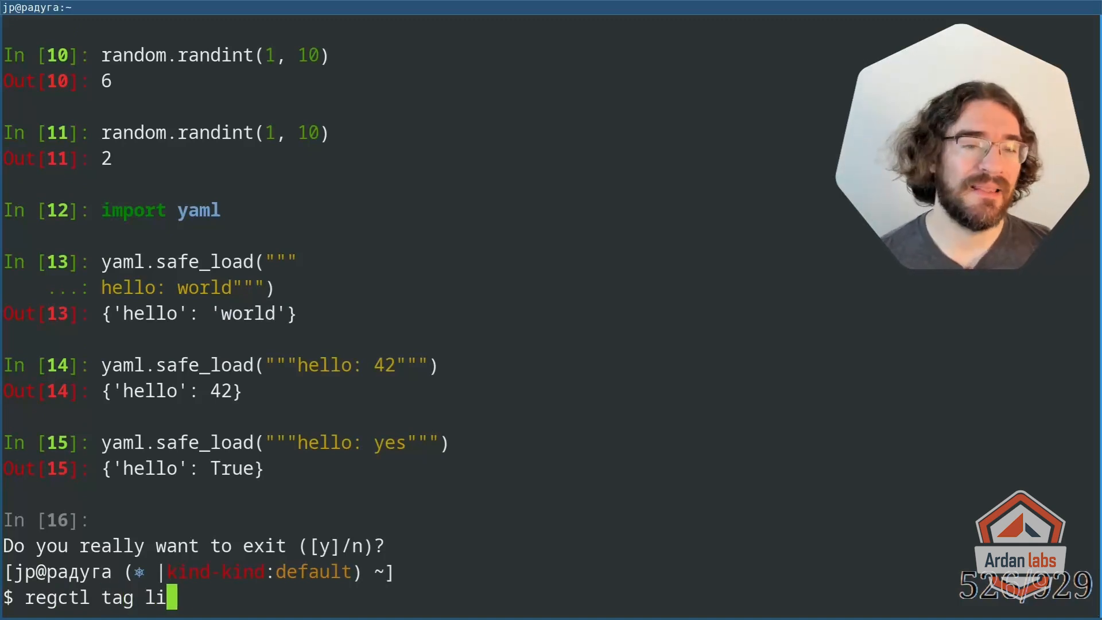
pyautogui.write('st dock')
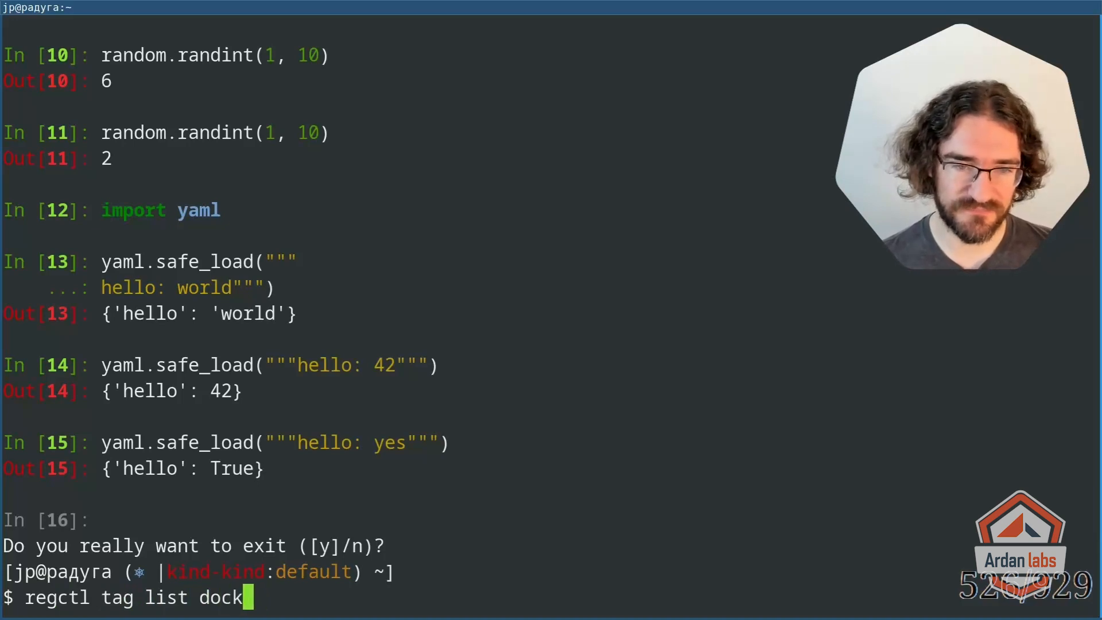
pyautogui.write('ercoins/worker')
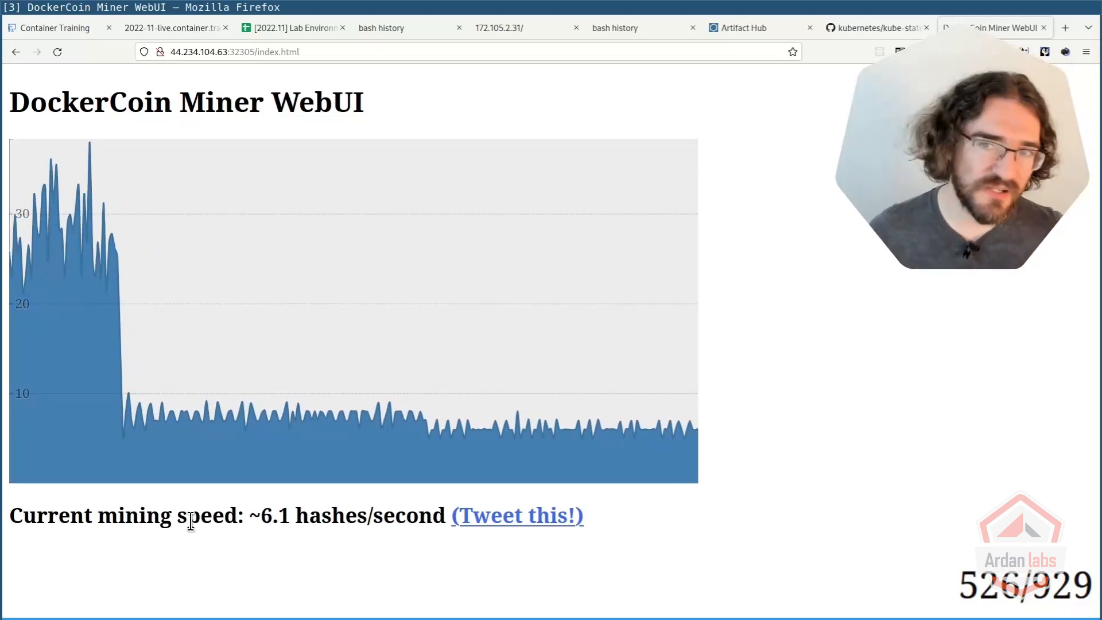
pyautogui.moveTo(170, 569)
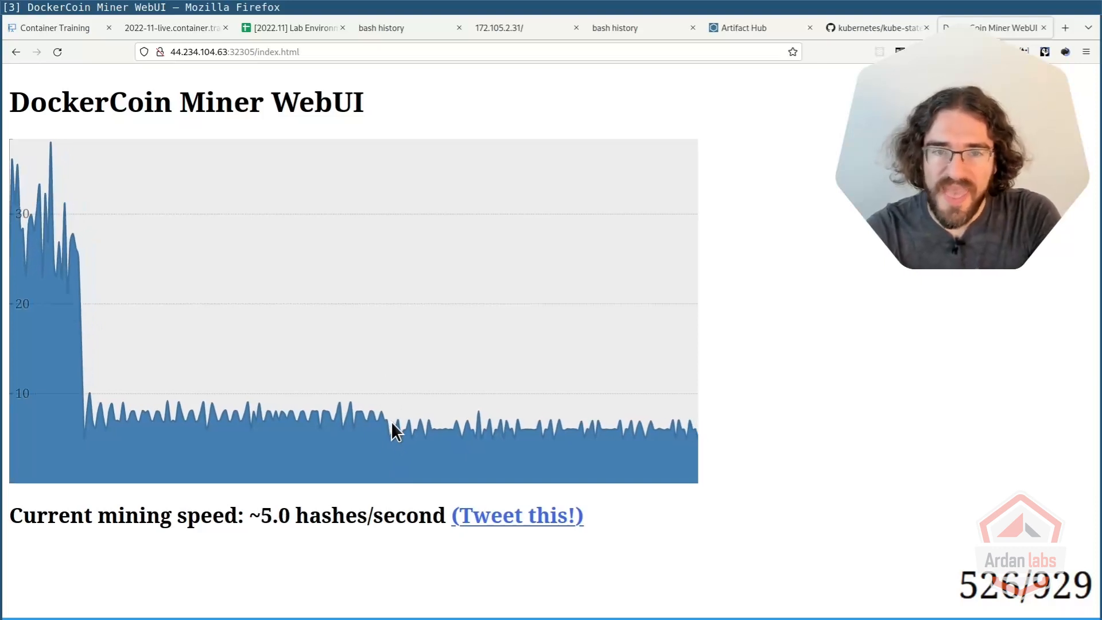
pyautogui.moveTo(503, 446)
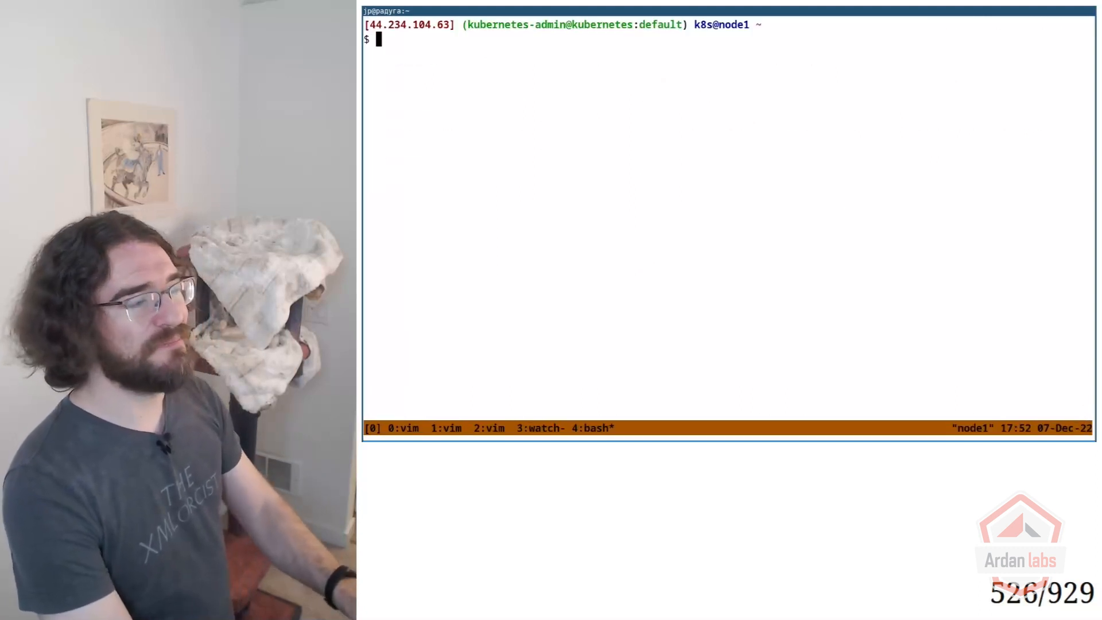
# - In container.training/k8s, git checkout dockercoins.yaml and run 'kubectl apply -f dockercoins.yaml'
pyautogui.write('cd container.training/k8s/')
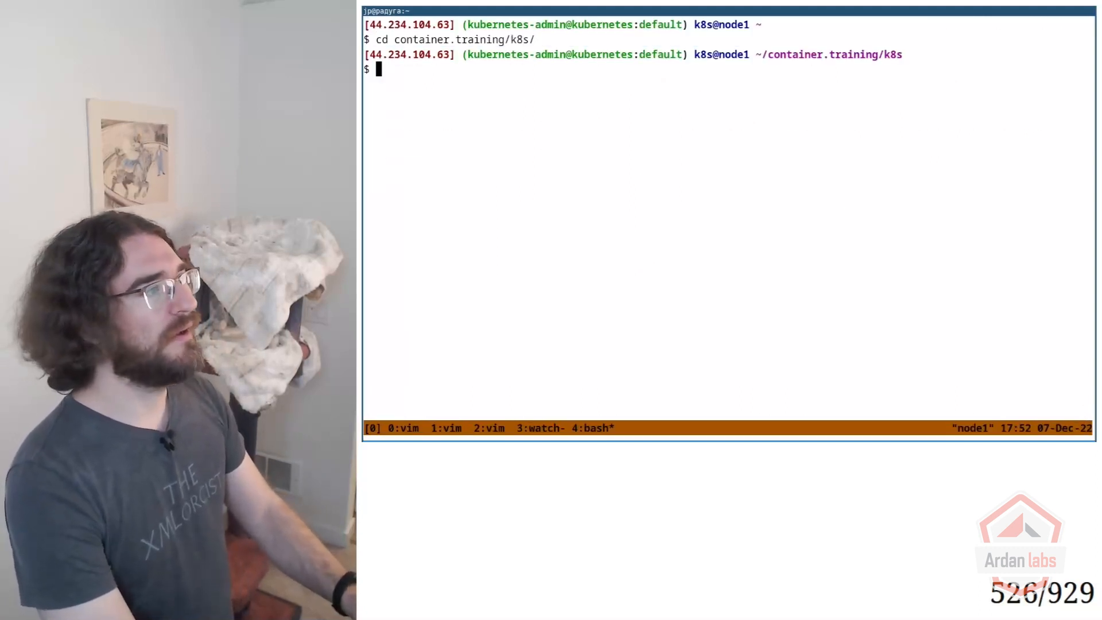
pyautogui.write('git c')
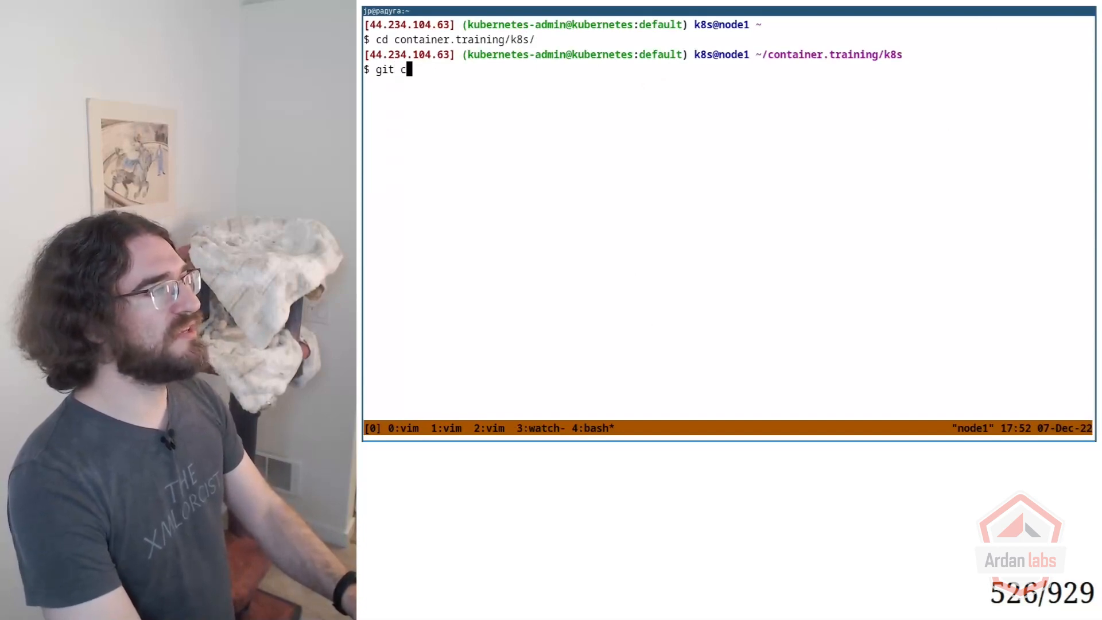
pyautogui.write('heckout')
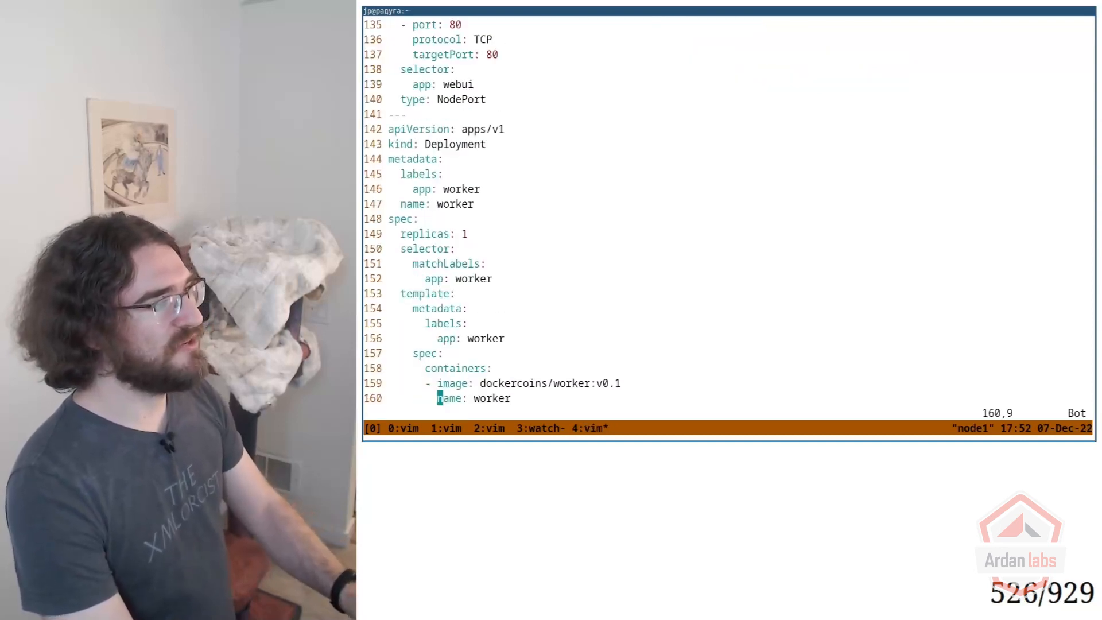
pyautogui.write('0')
pyautogui.write('kubectl')
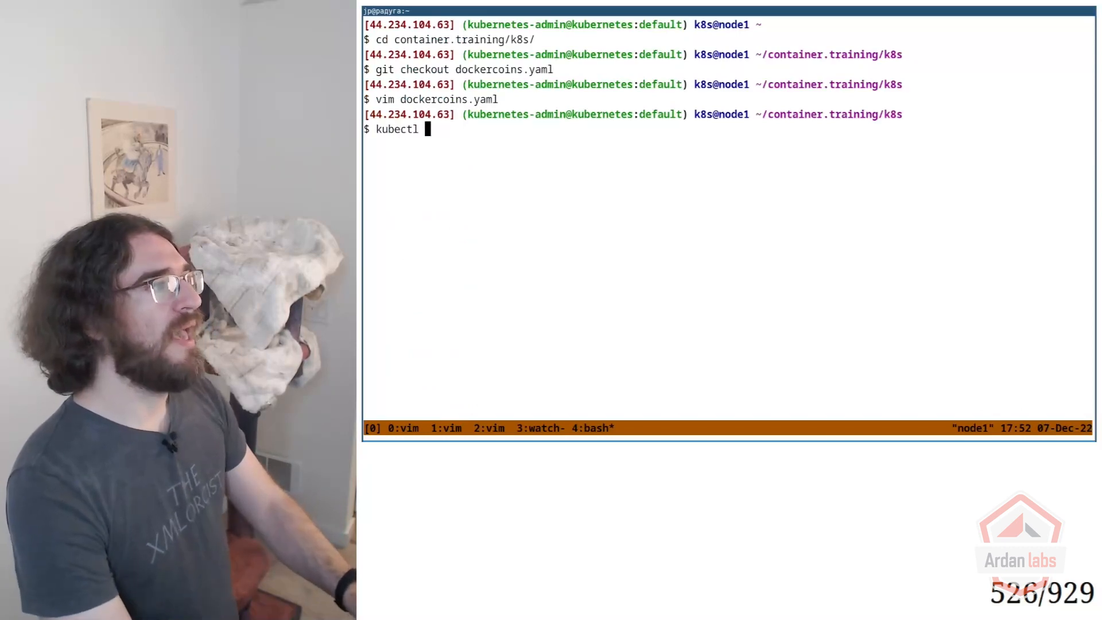
pyautogui.write('apply -f dockercoins.yaml')
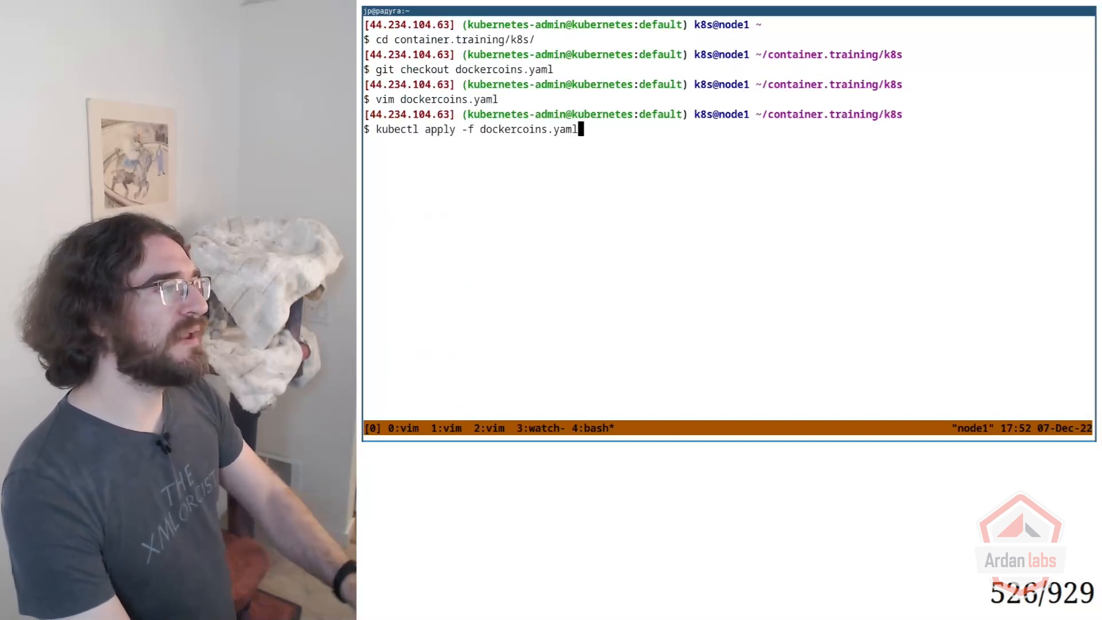